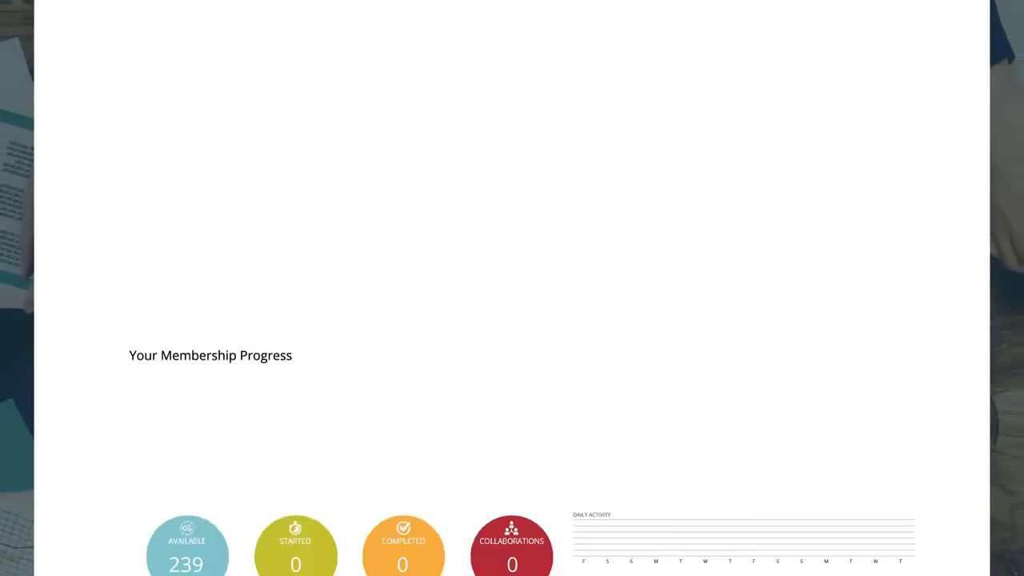
- Expand the Type of Content filter to list its content categories and counts
scroll("down", 3)
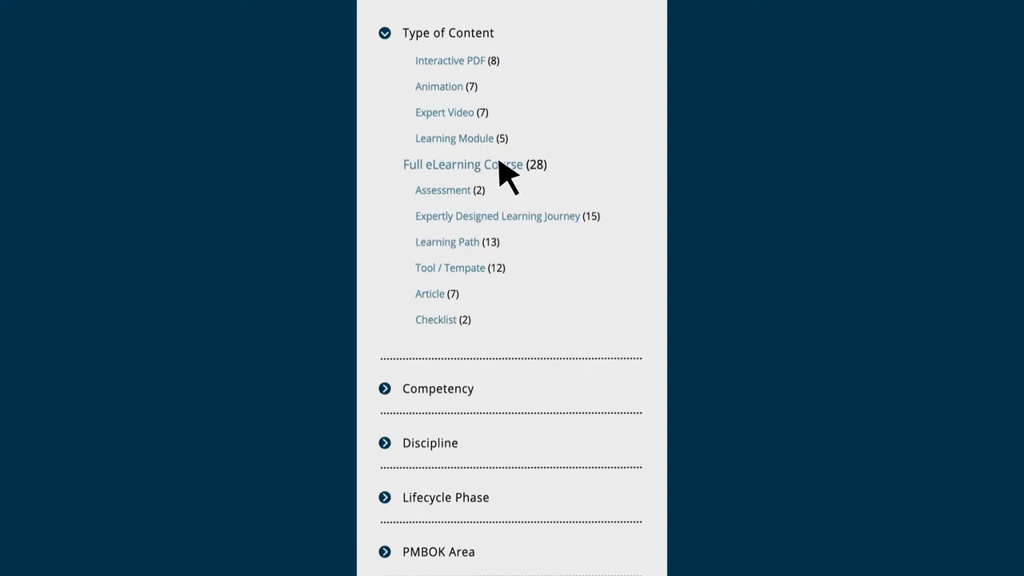
mouse_move(500, 200)
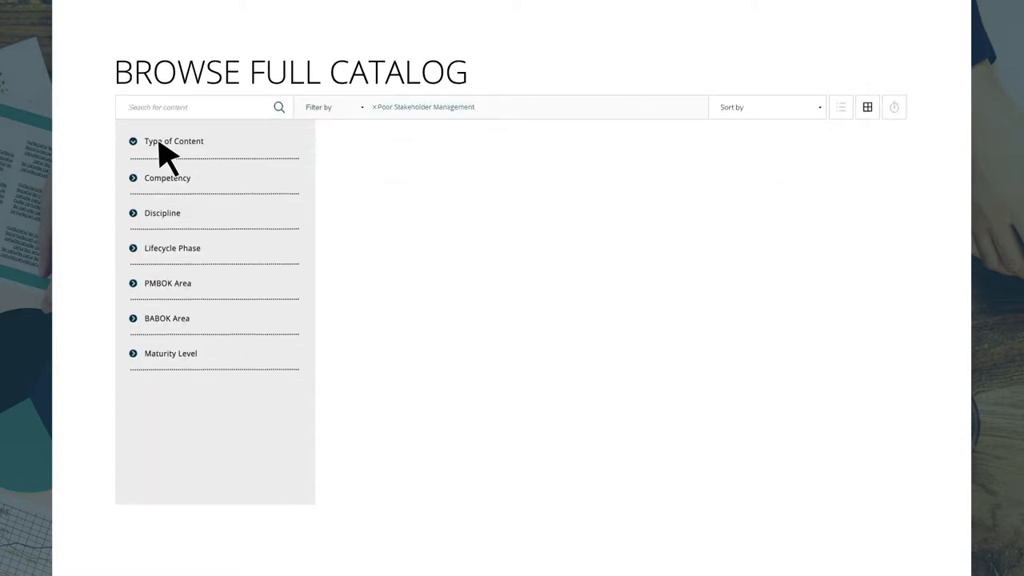
left_click(173, 141)
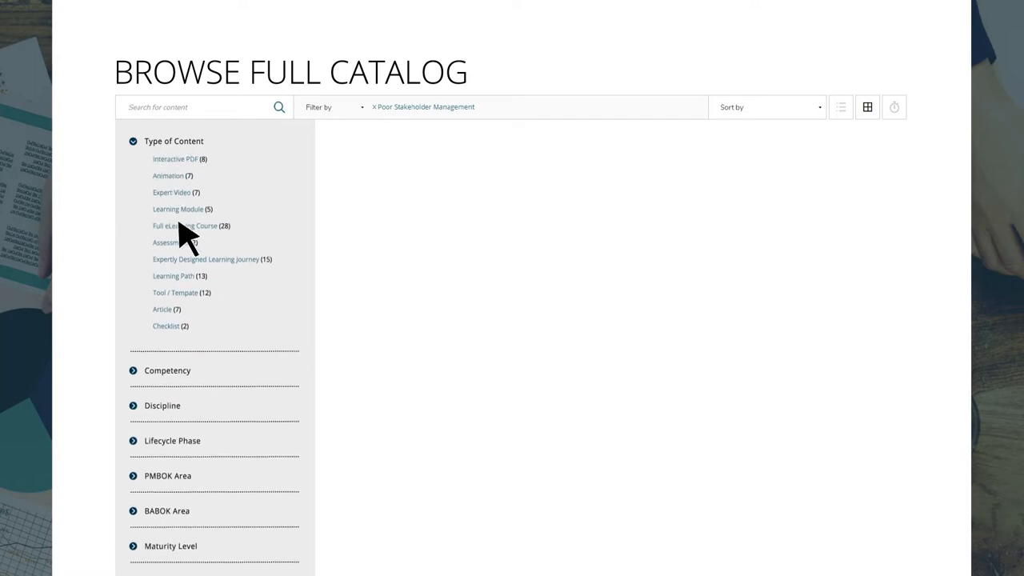